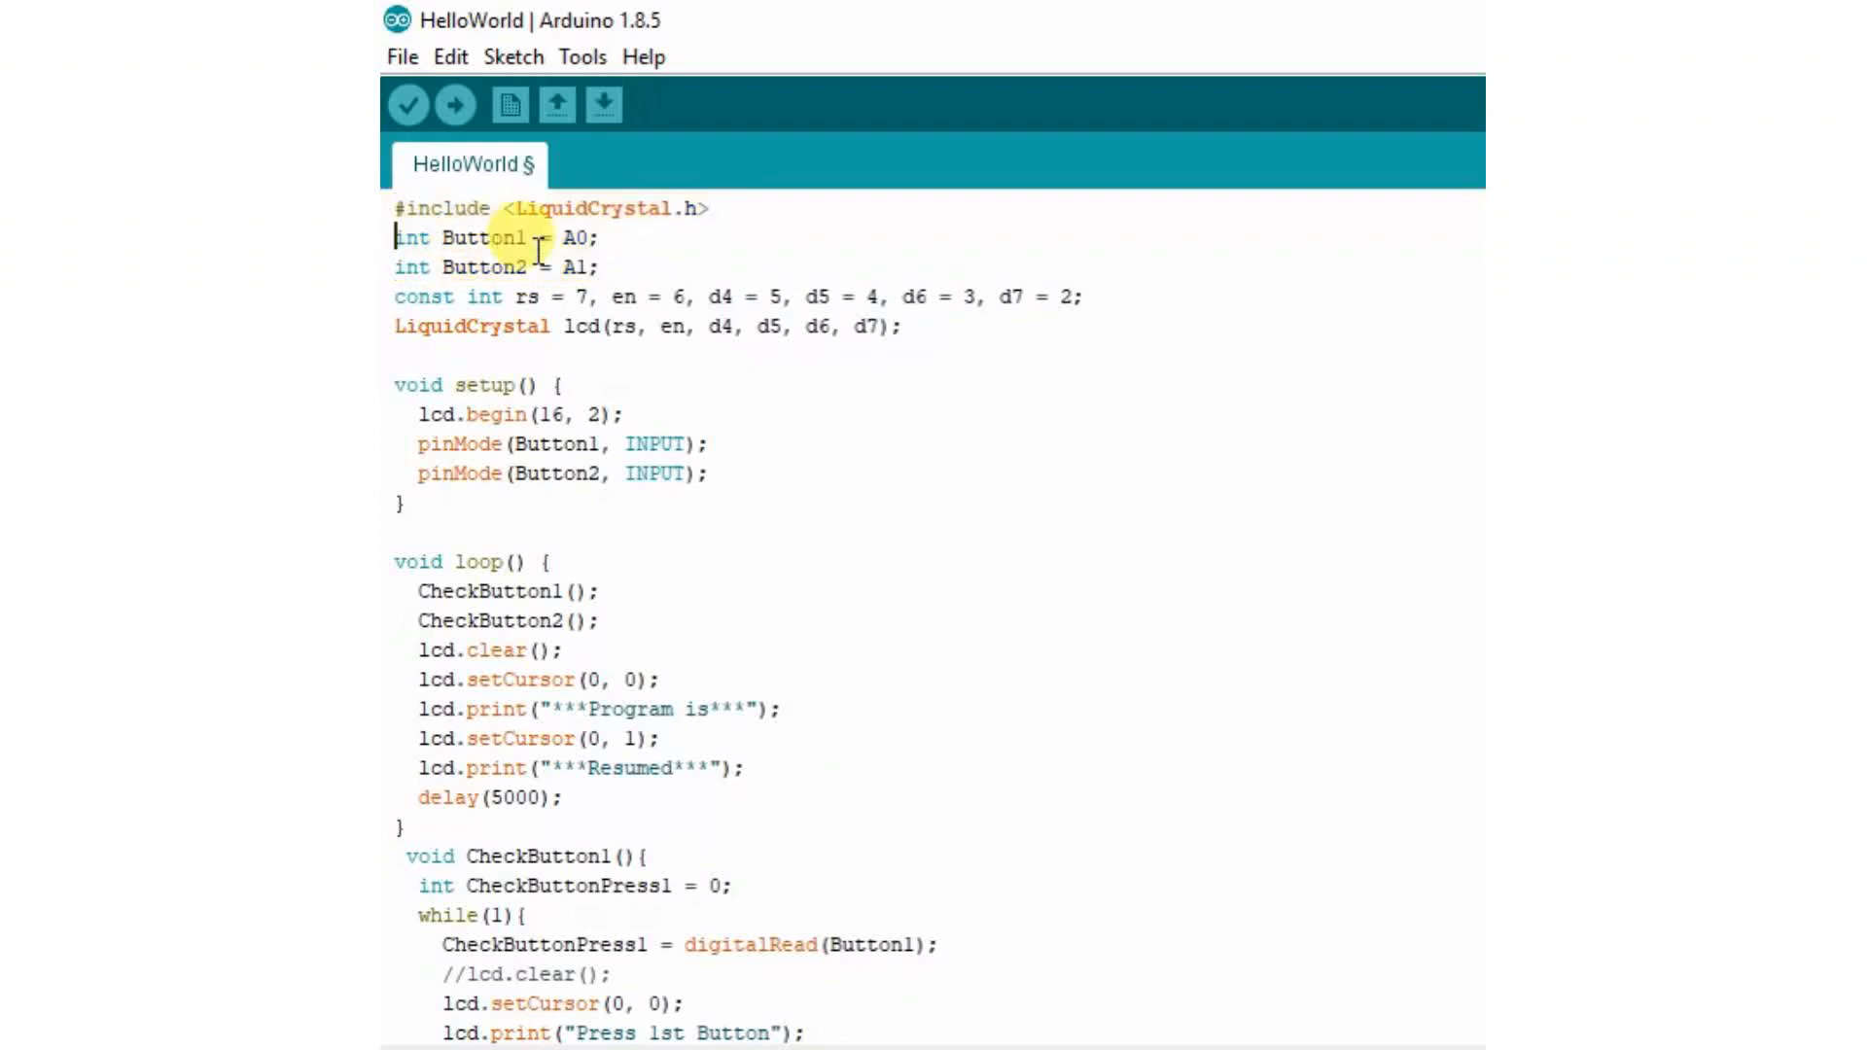
# Highlight the Button1 and Button2 pin declarations on A0 and A1.
pyautogui.moveTo(395, 237); pyautogui.dragTo(601, 269)
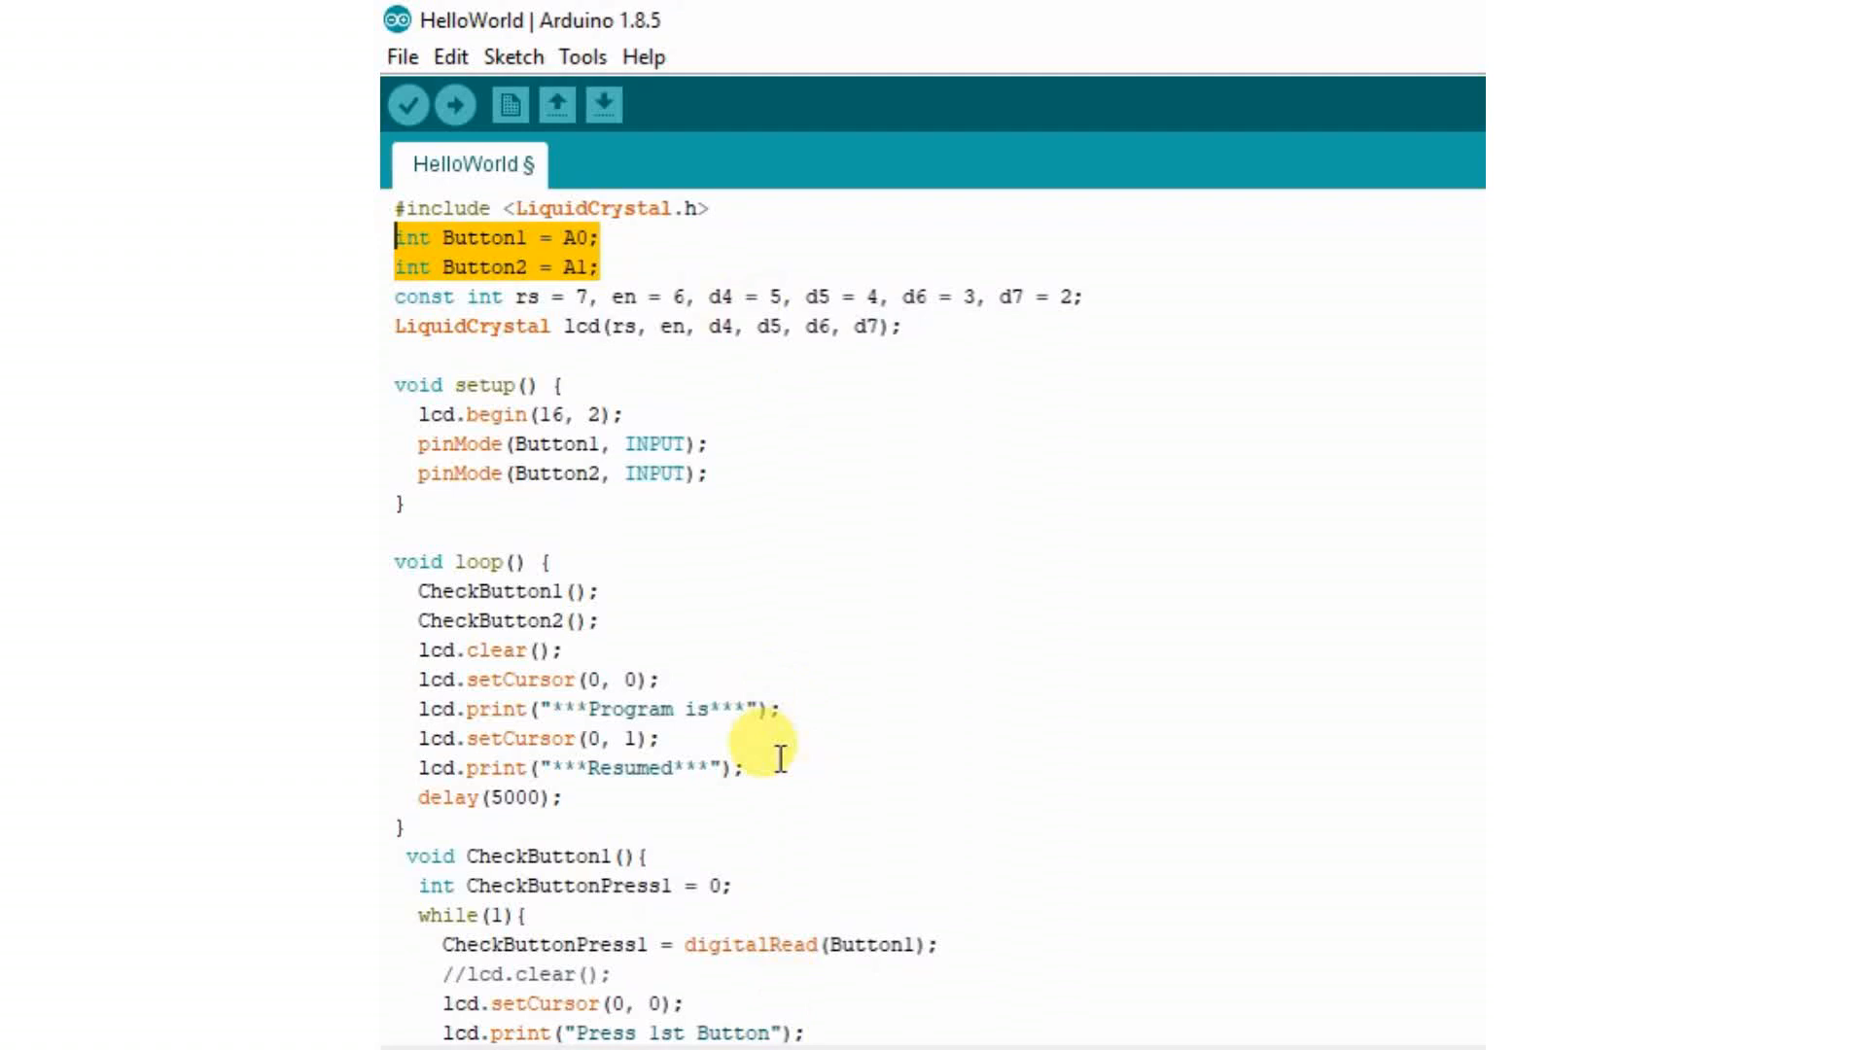
pyautogui.moveTo(624, 269)
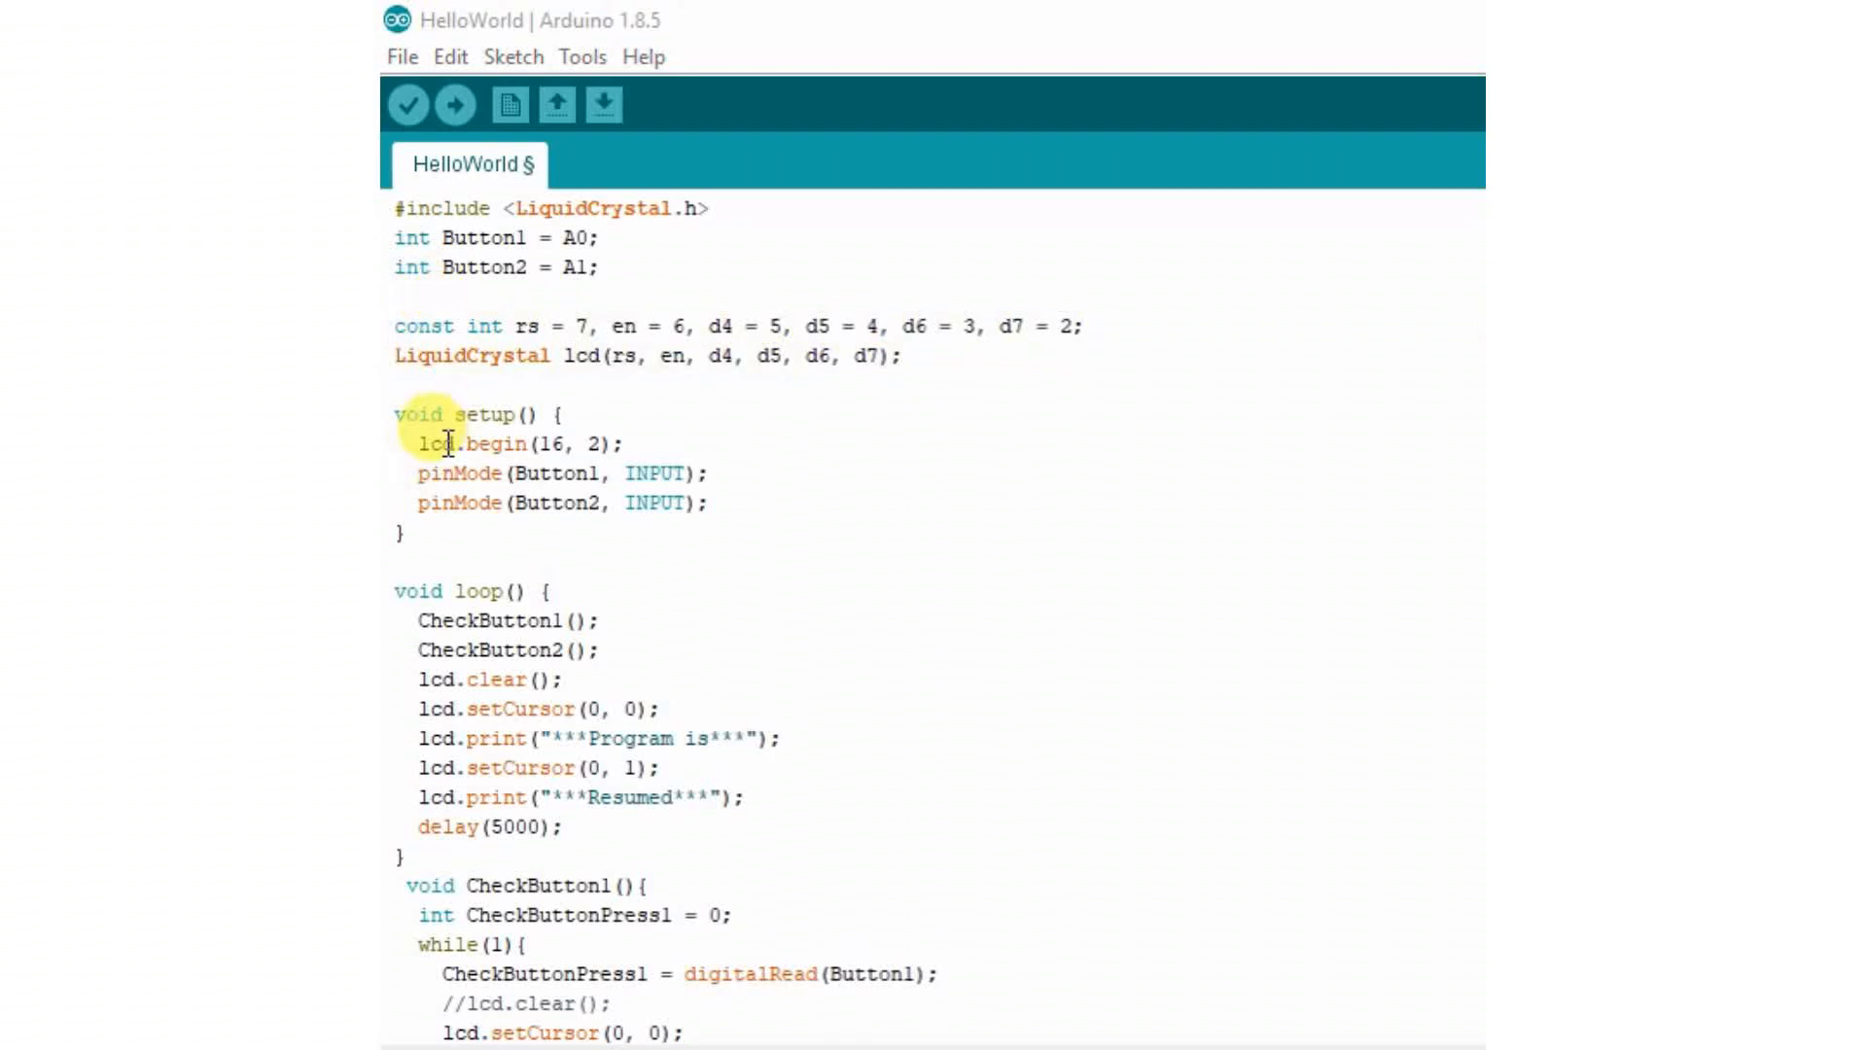
pyautogui.doubleClick(432, 444)
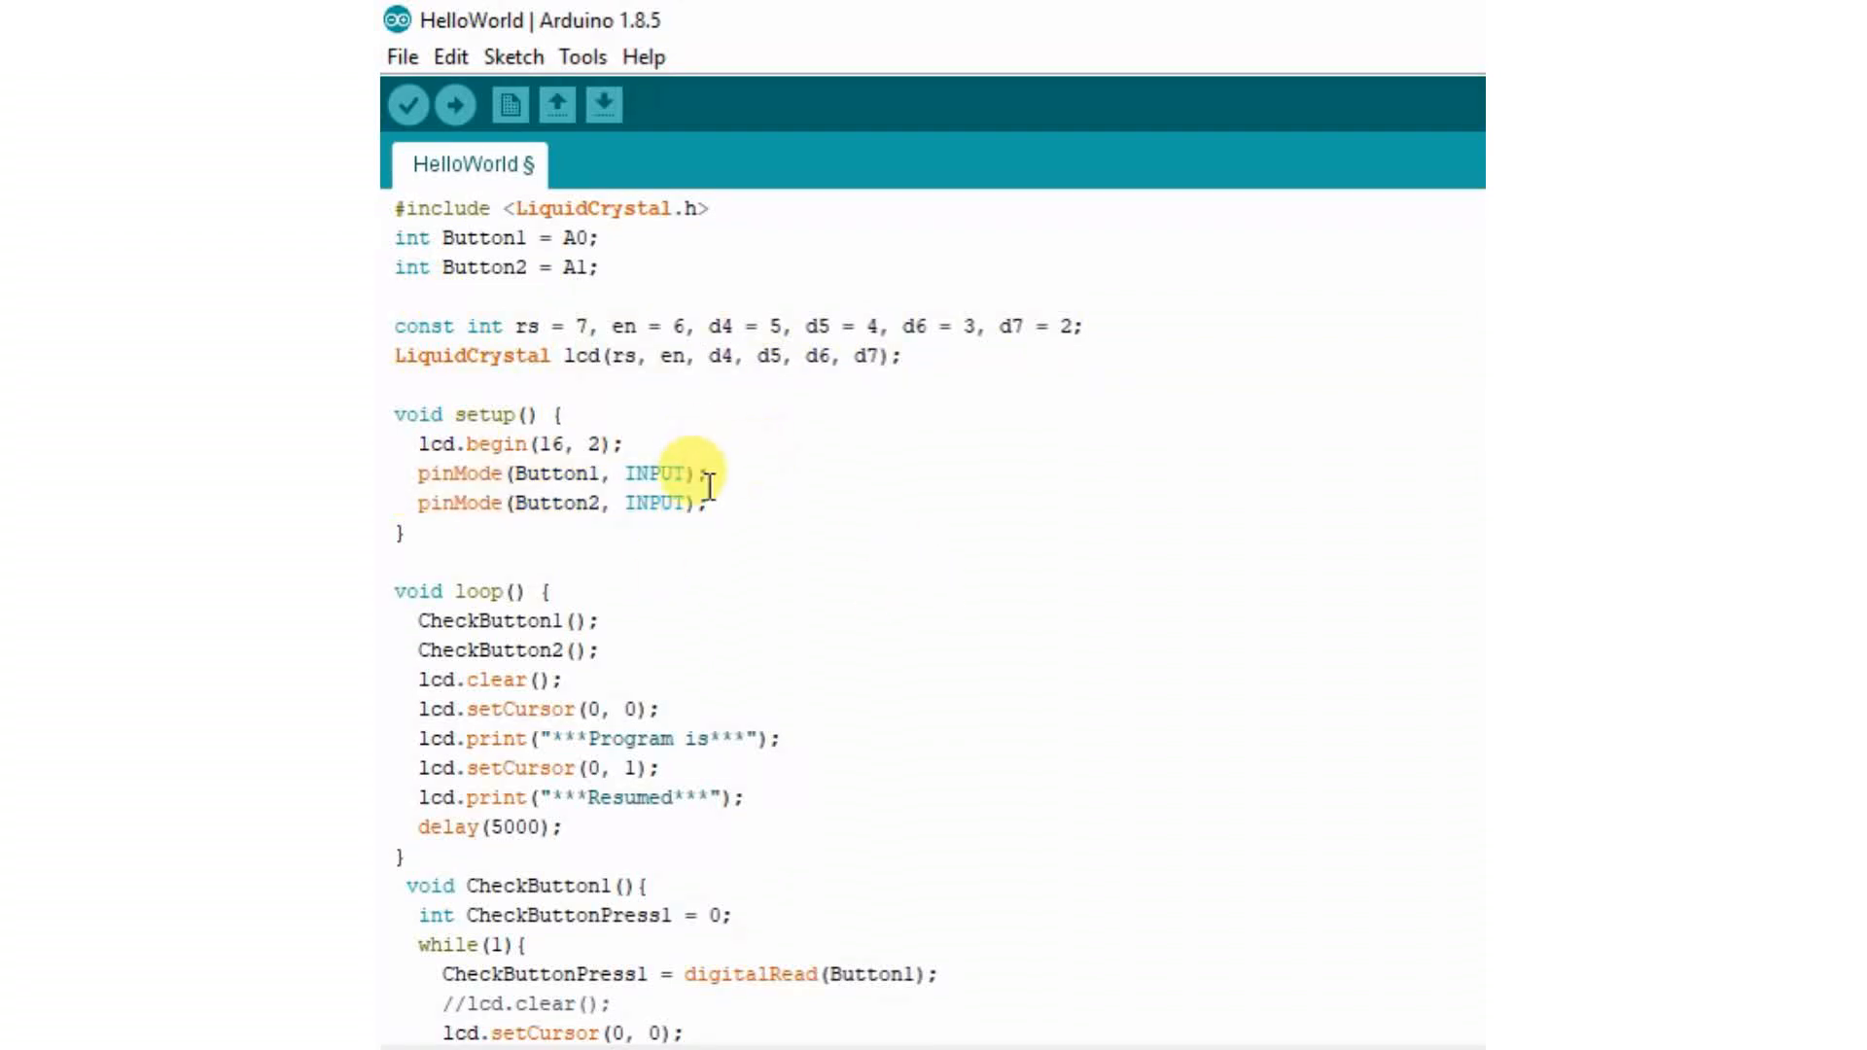
pyautogui.moveTo(417, 473); pyautogui.dragTo(708, 502)
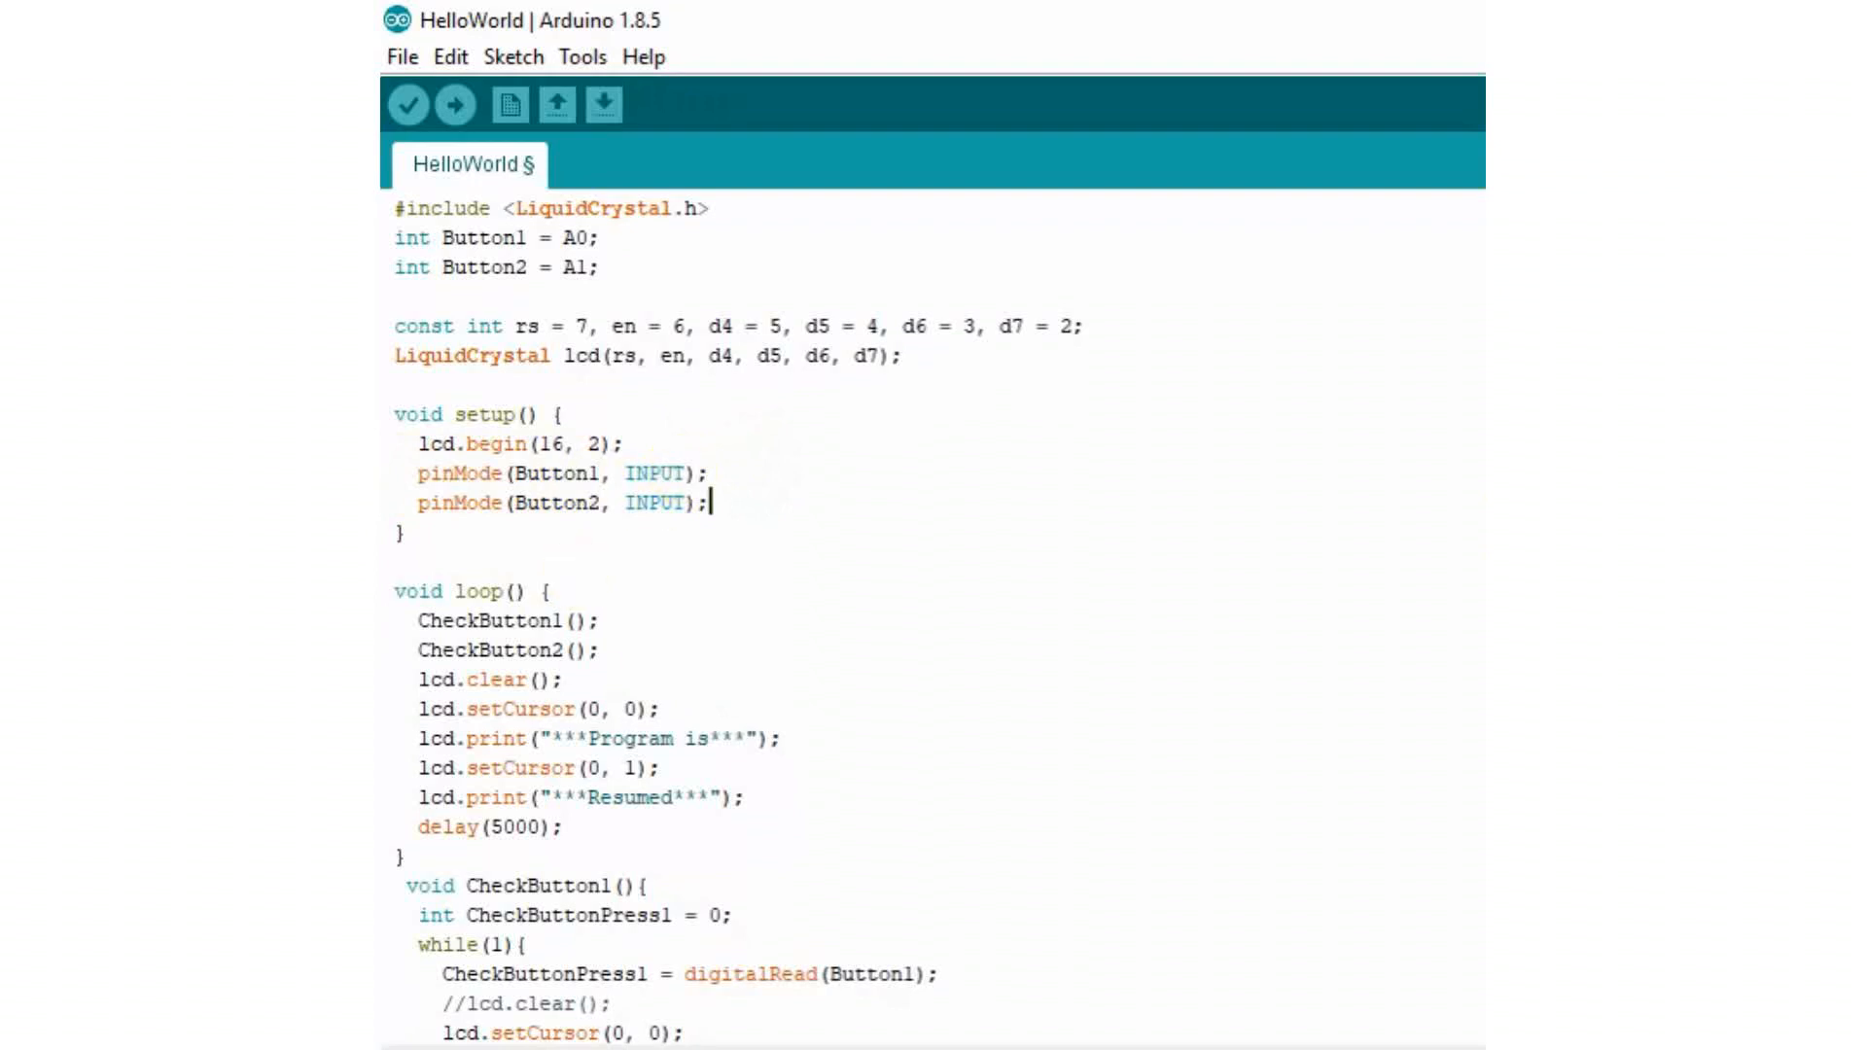
pyautogui.click(422, 619)
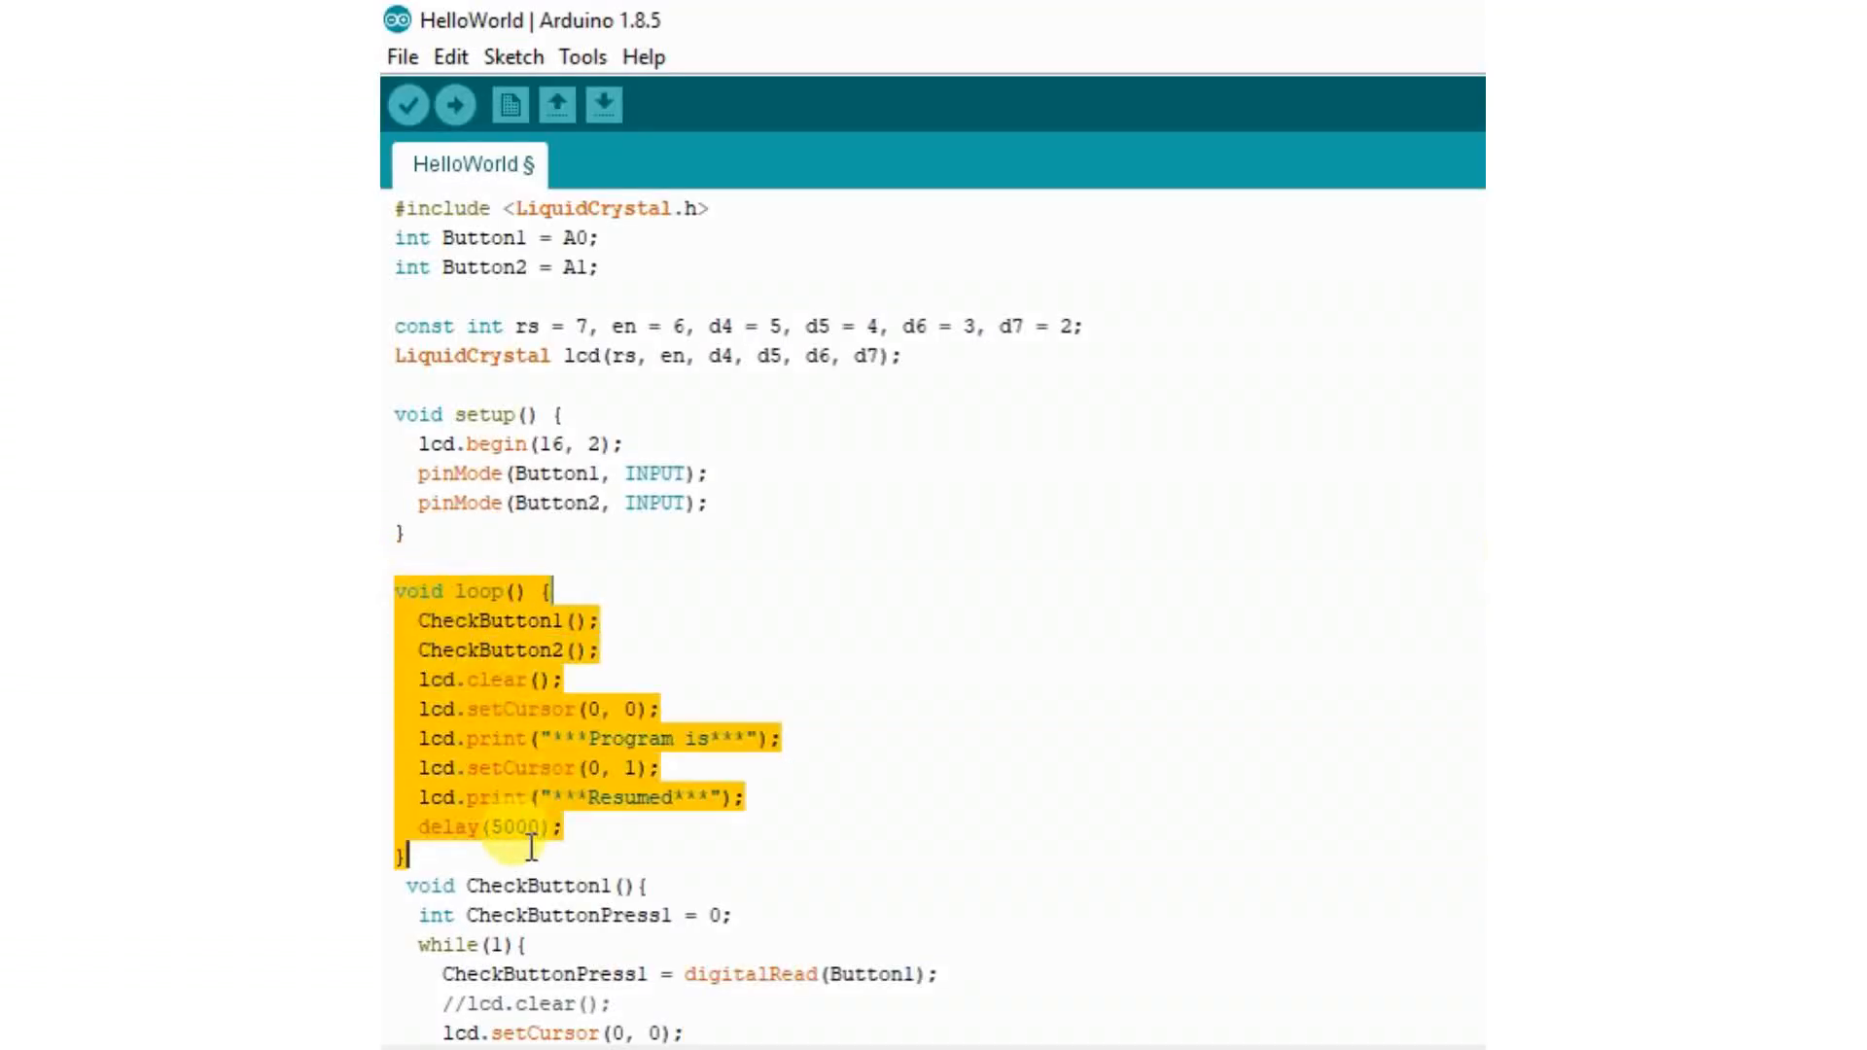
pyautogui.click(420, 613)
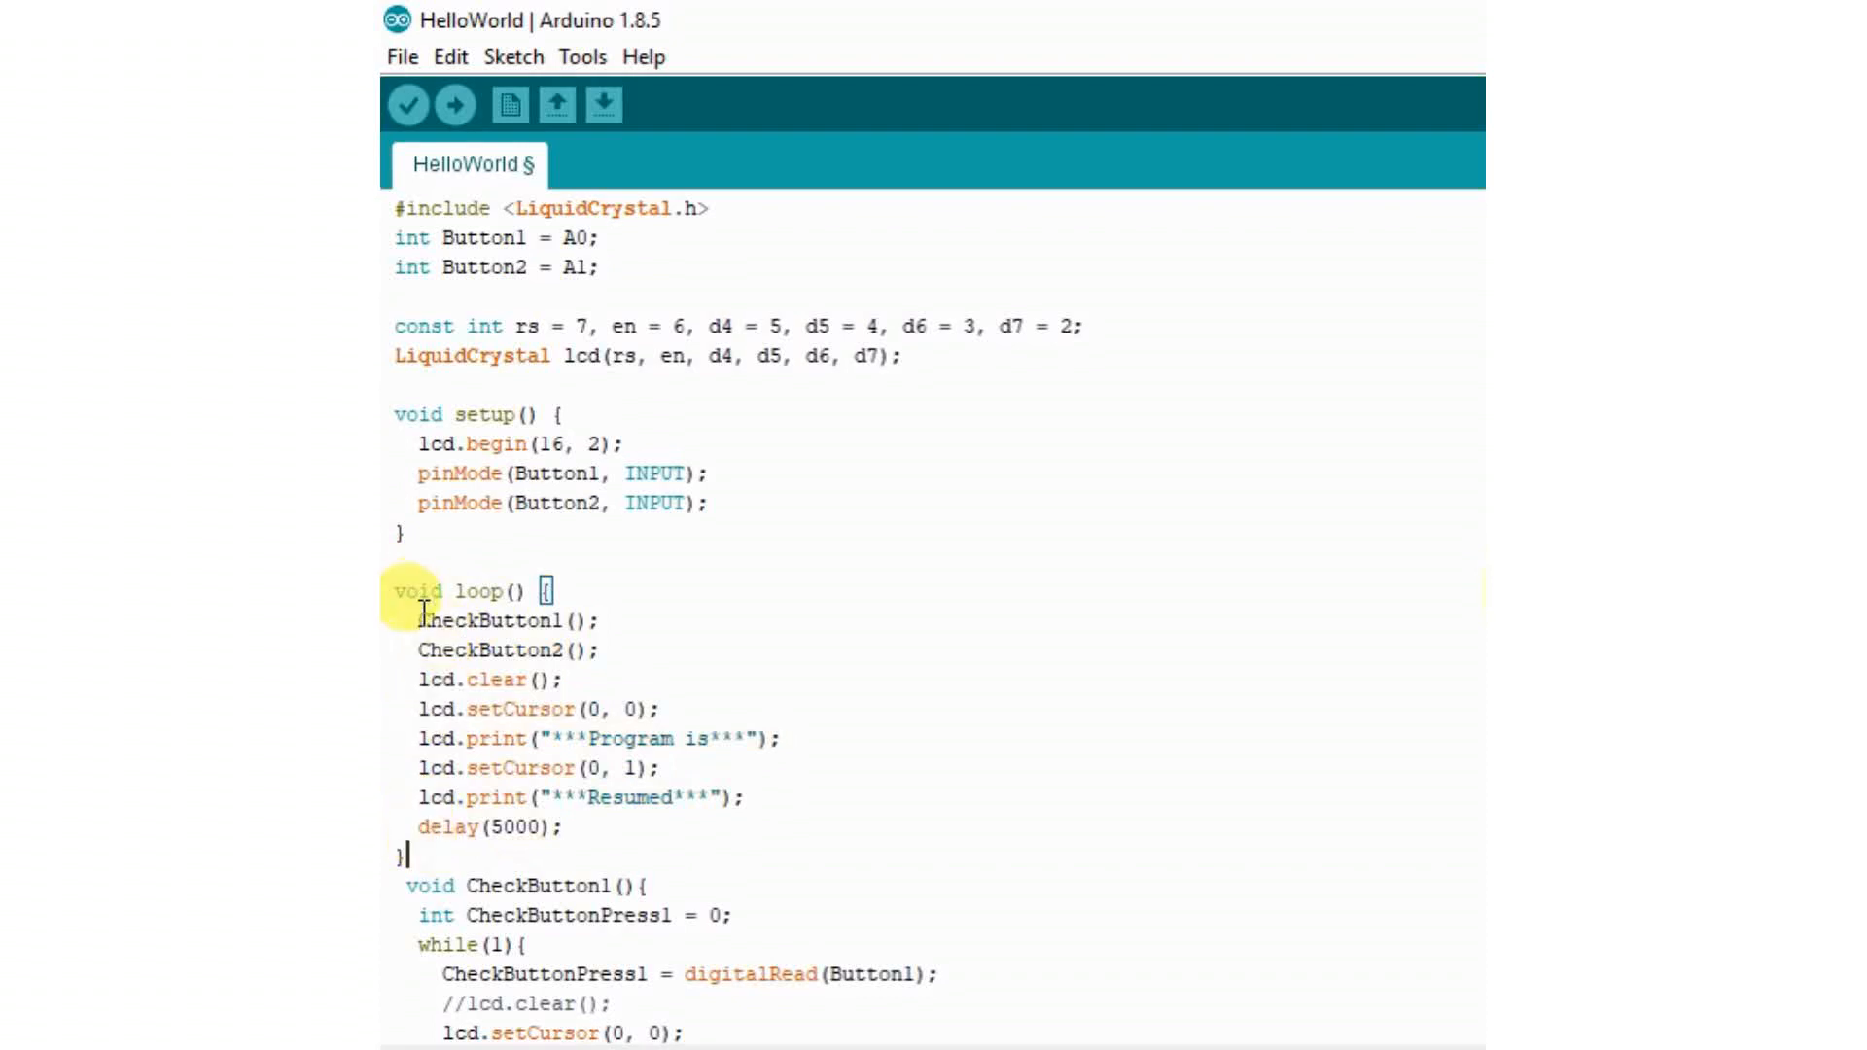
pyautogui.doubleClick(506, 620)
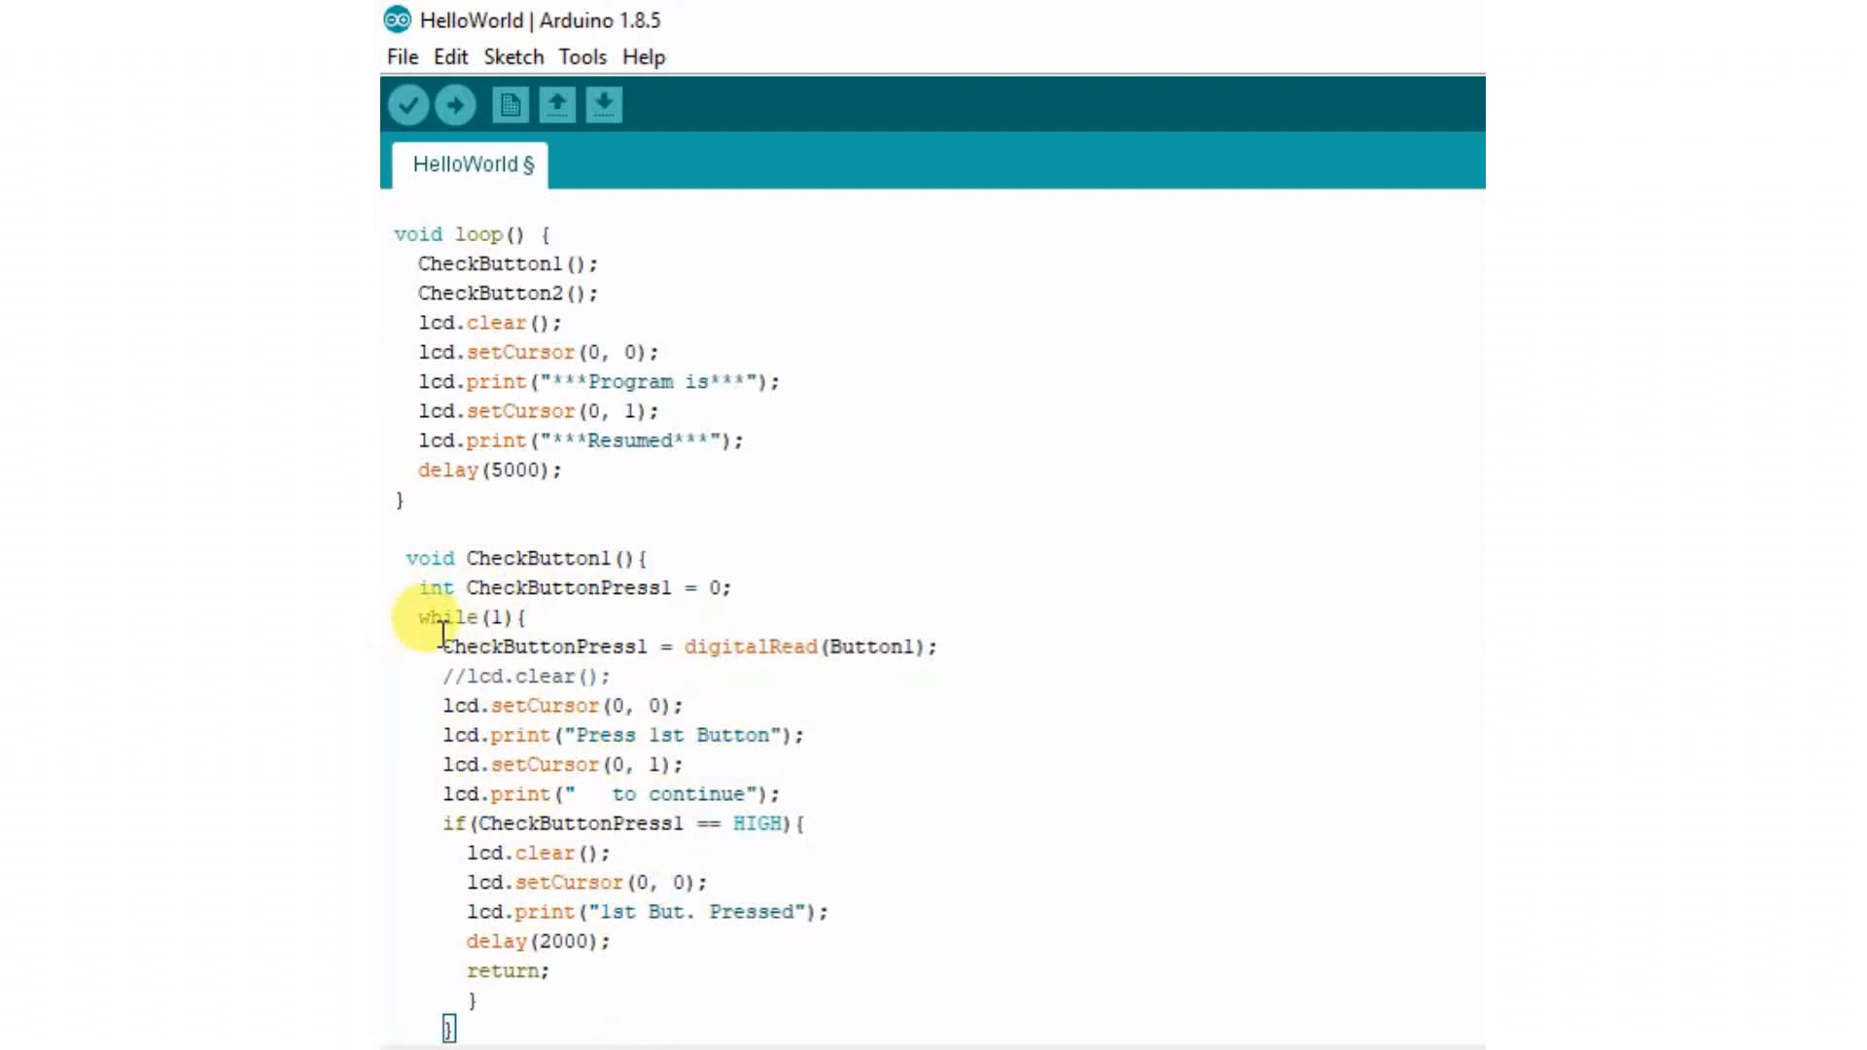
pyautogui.doubleClick(545, 645)
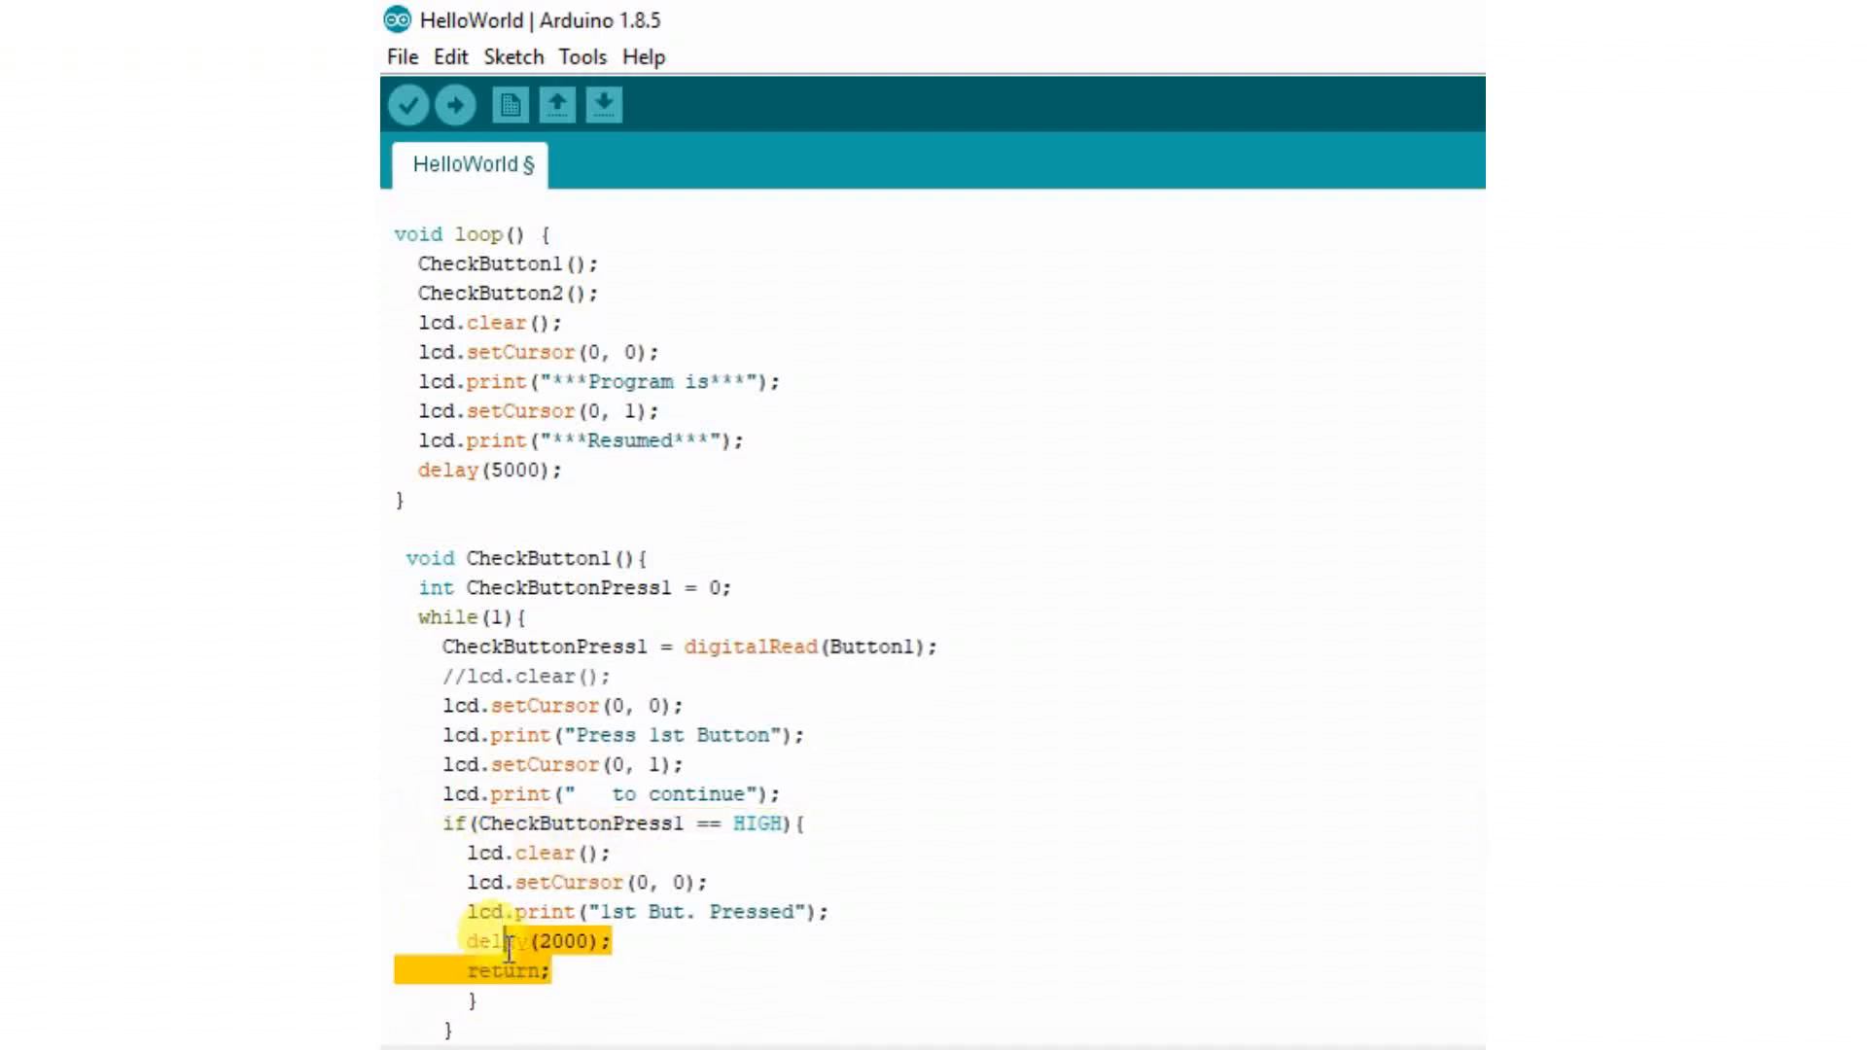
pyautogui.click(548, 968)
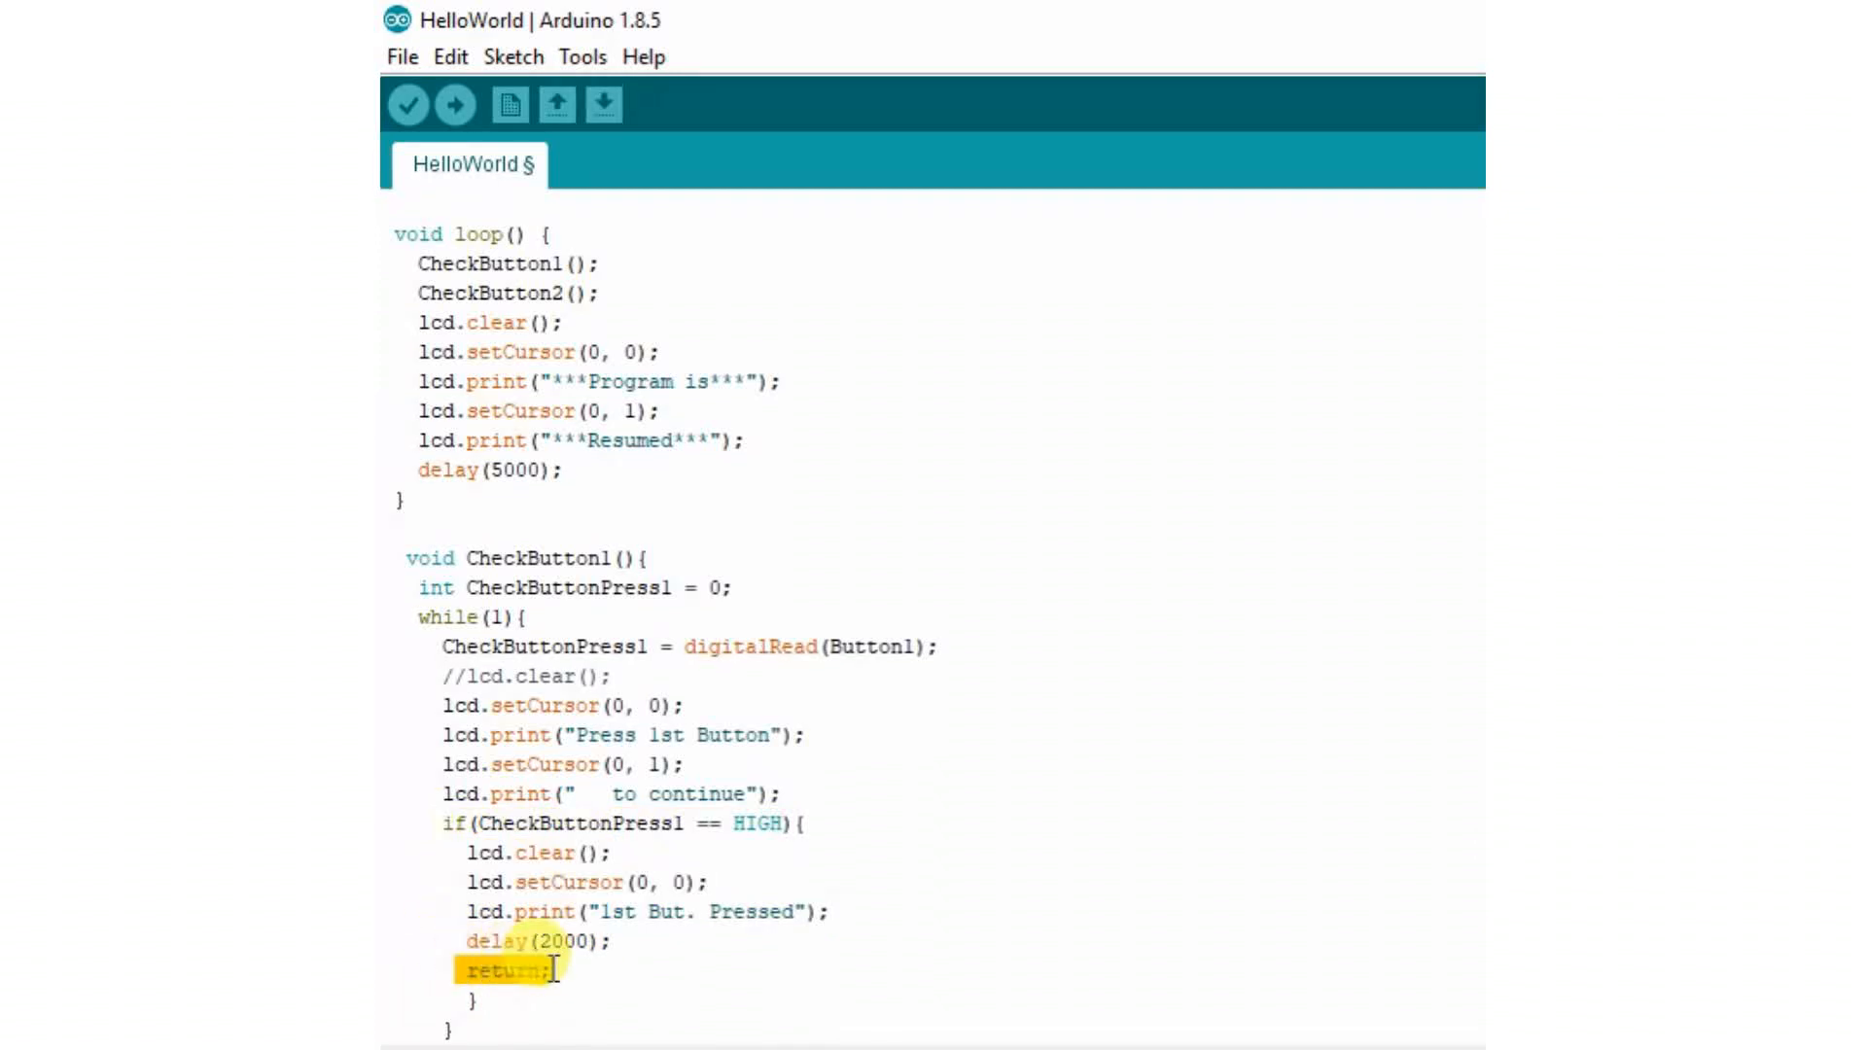
pyautogui.moveTo(571, 978)
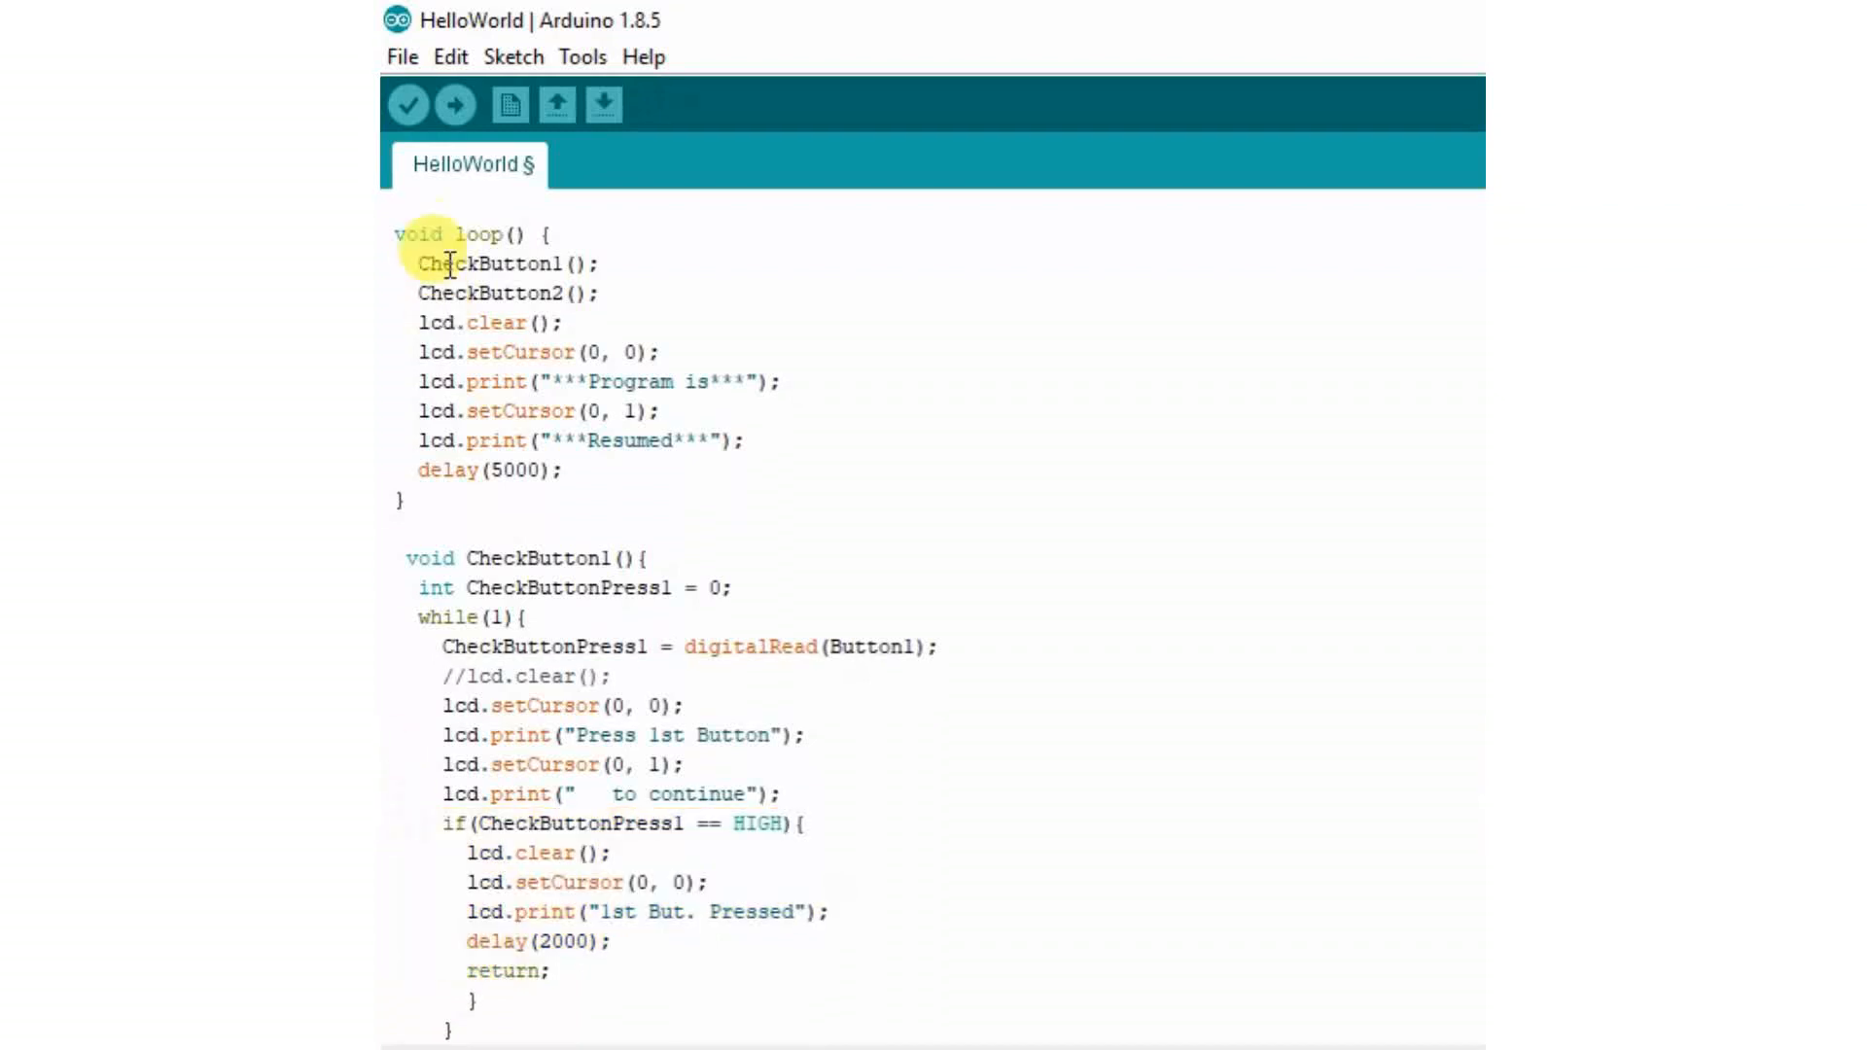
pyautogui.tripleClick(500, 263)
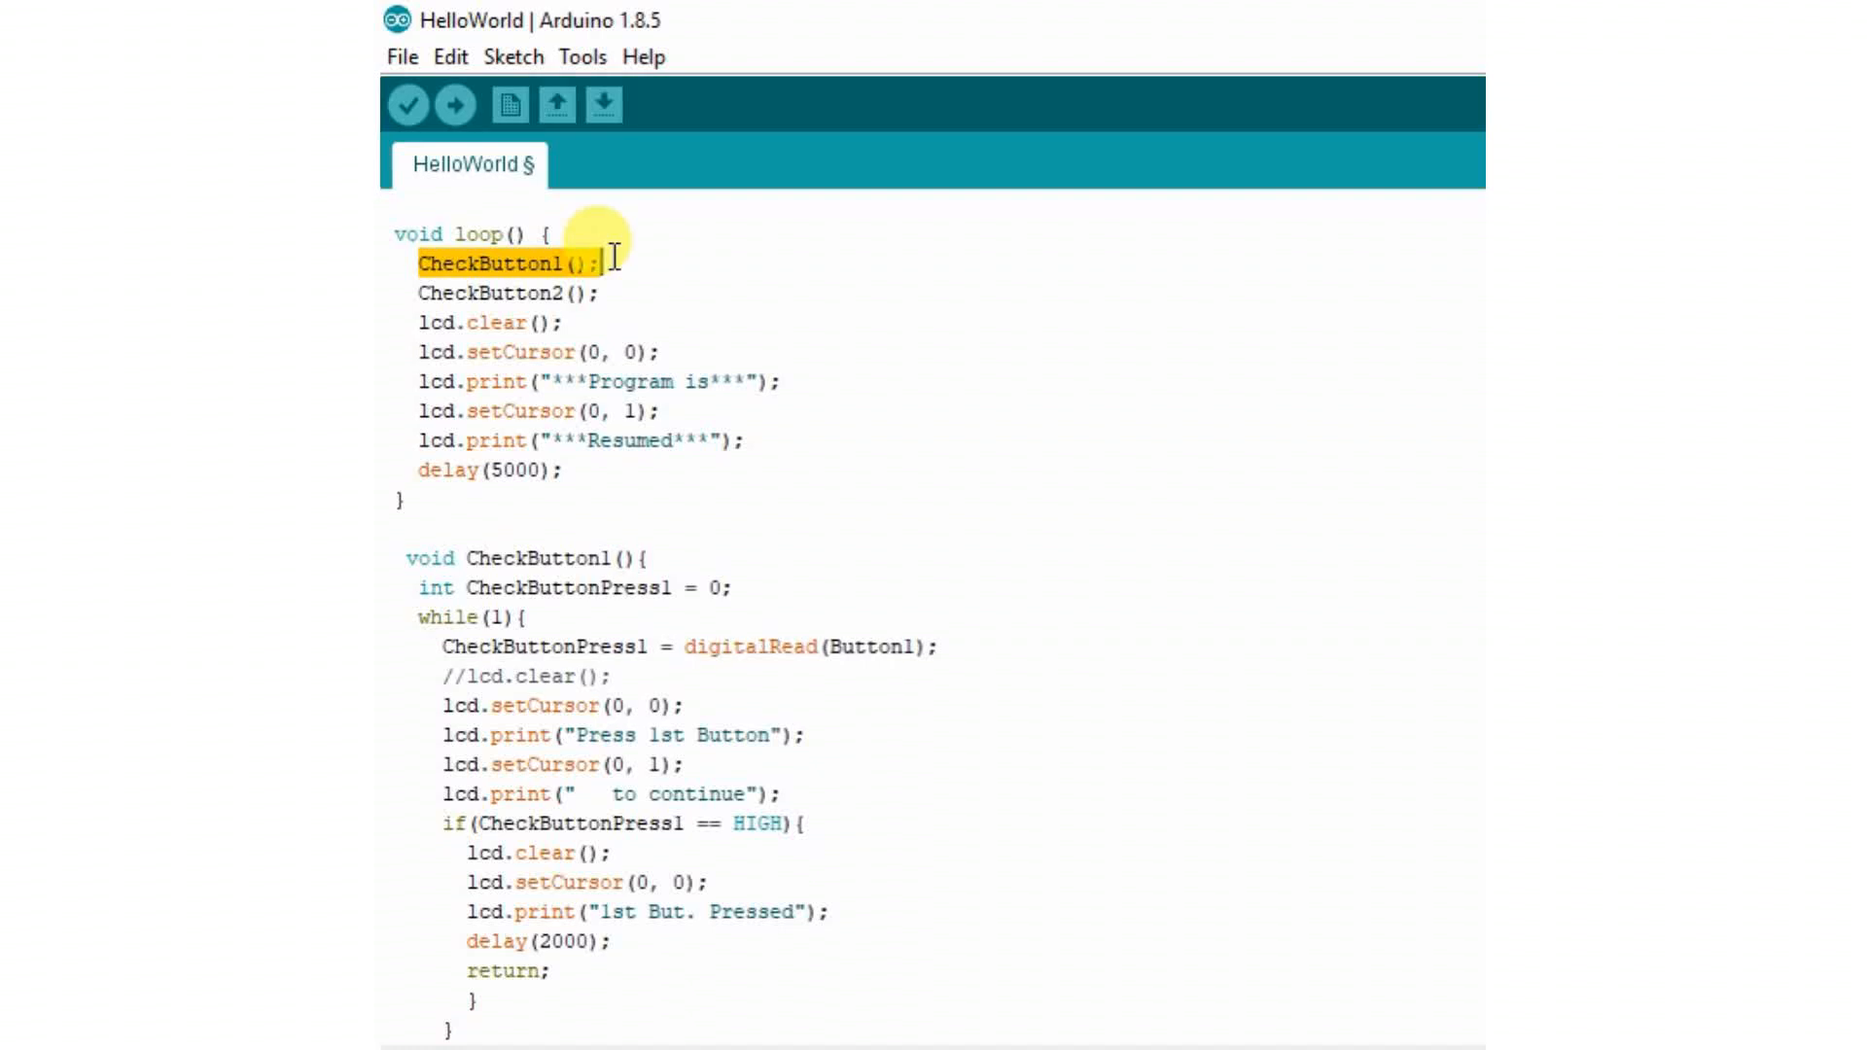
pyautogui.click(682, 976)
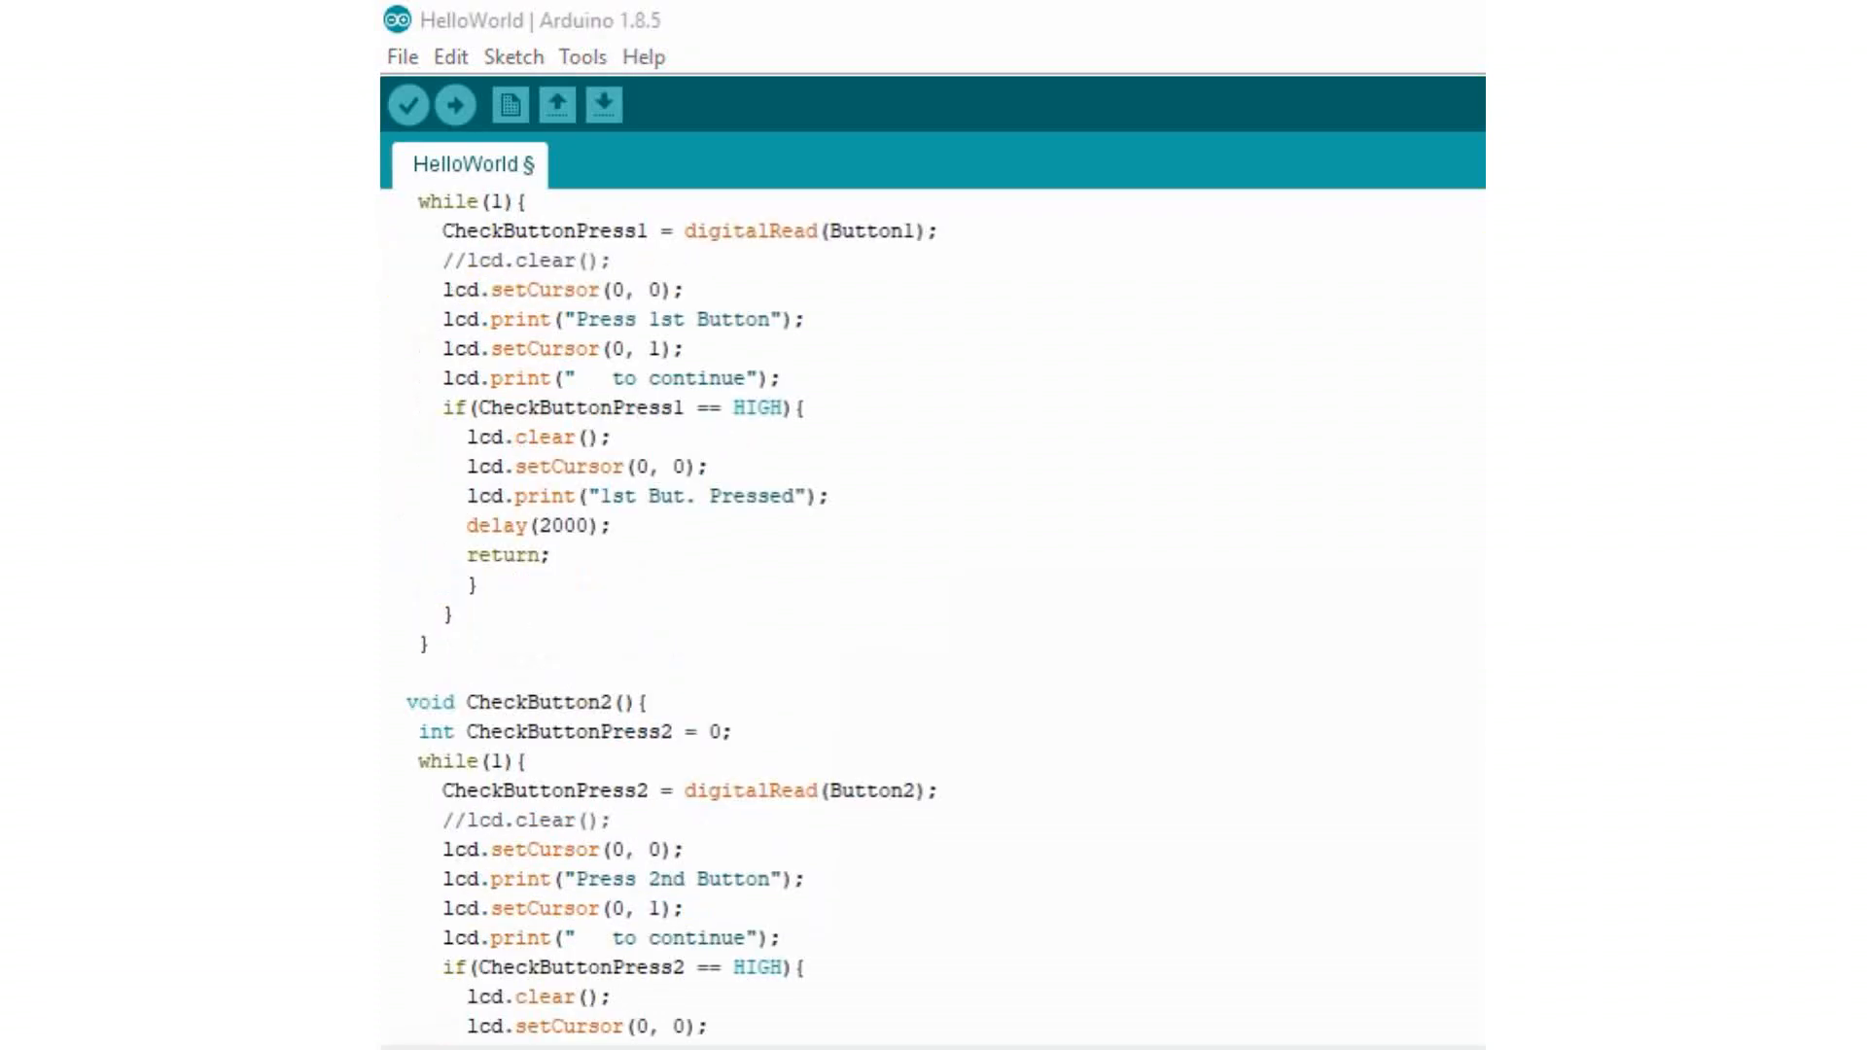
pyautogui.scroll(-3)
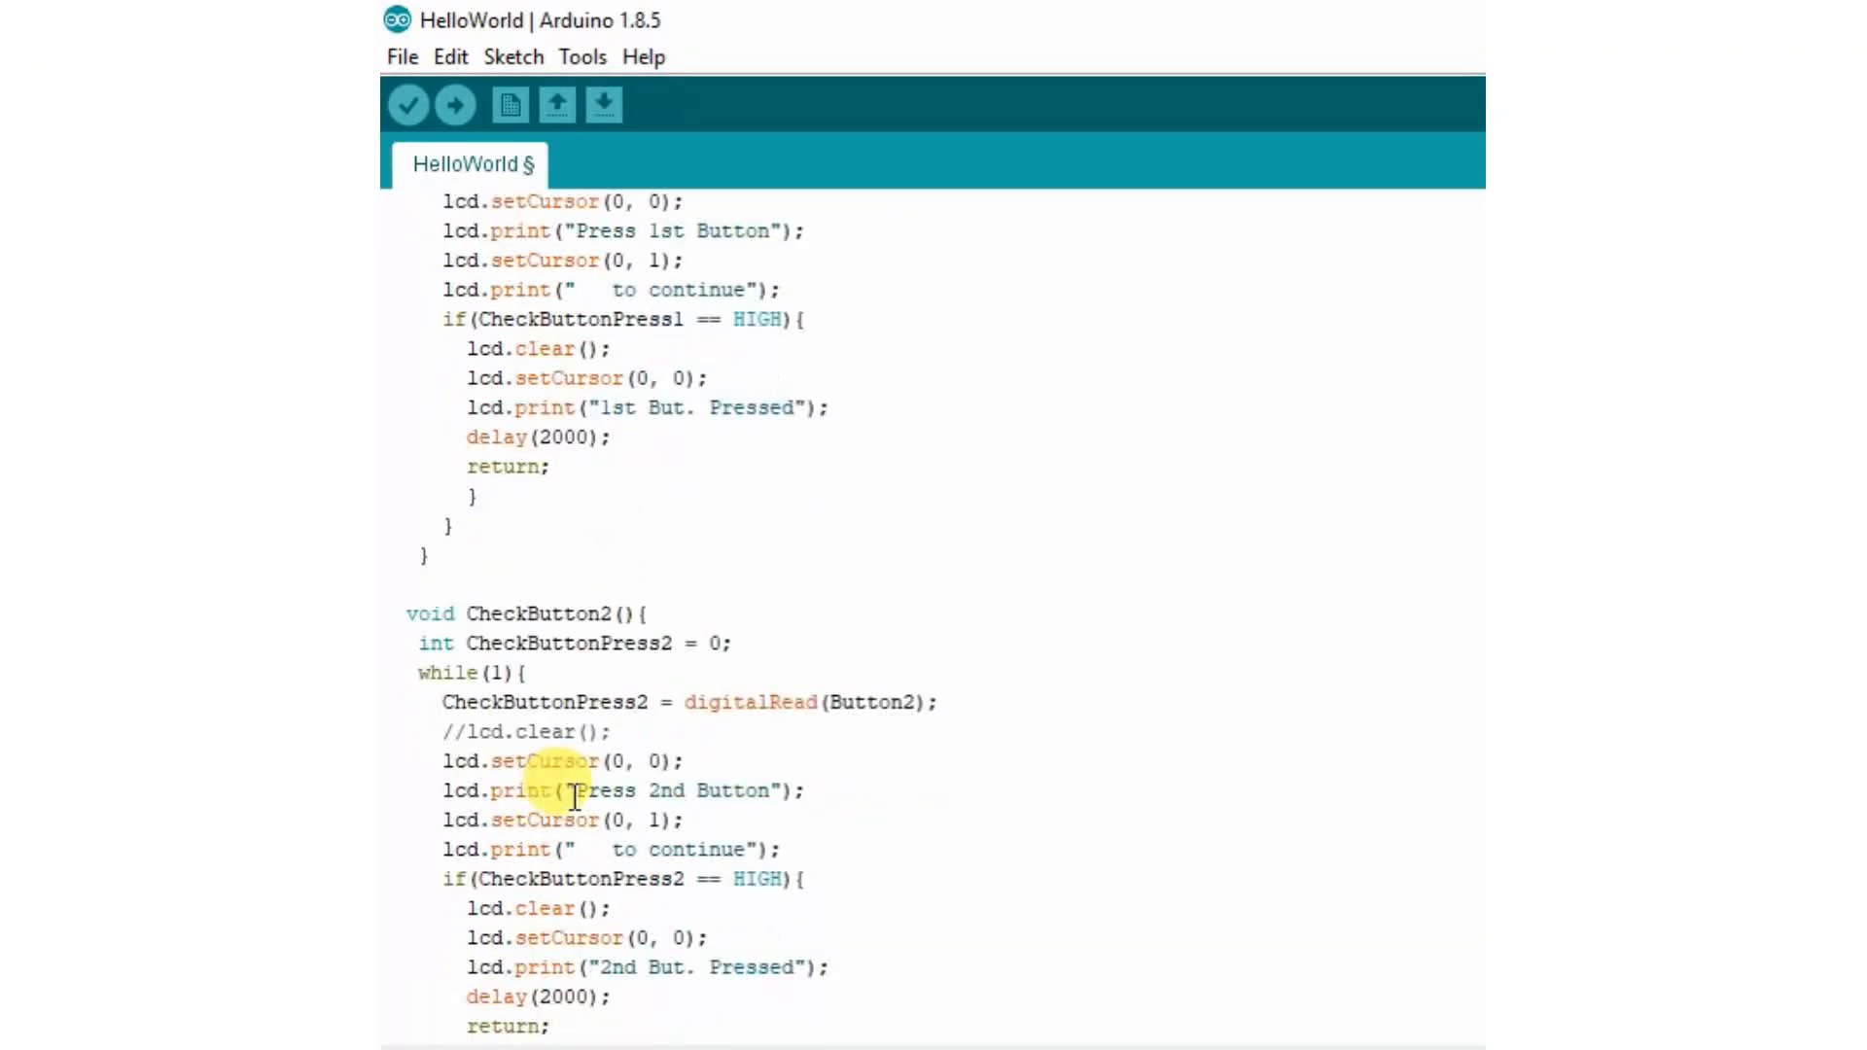